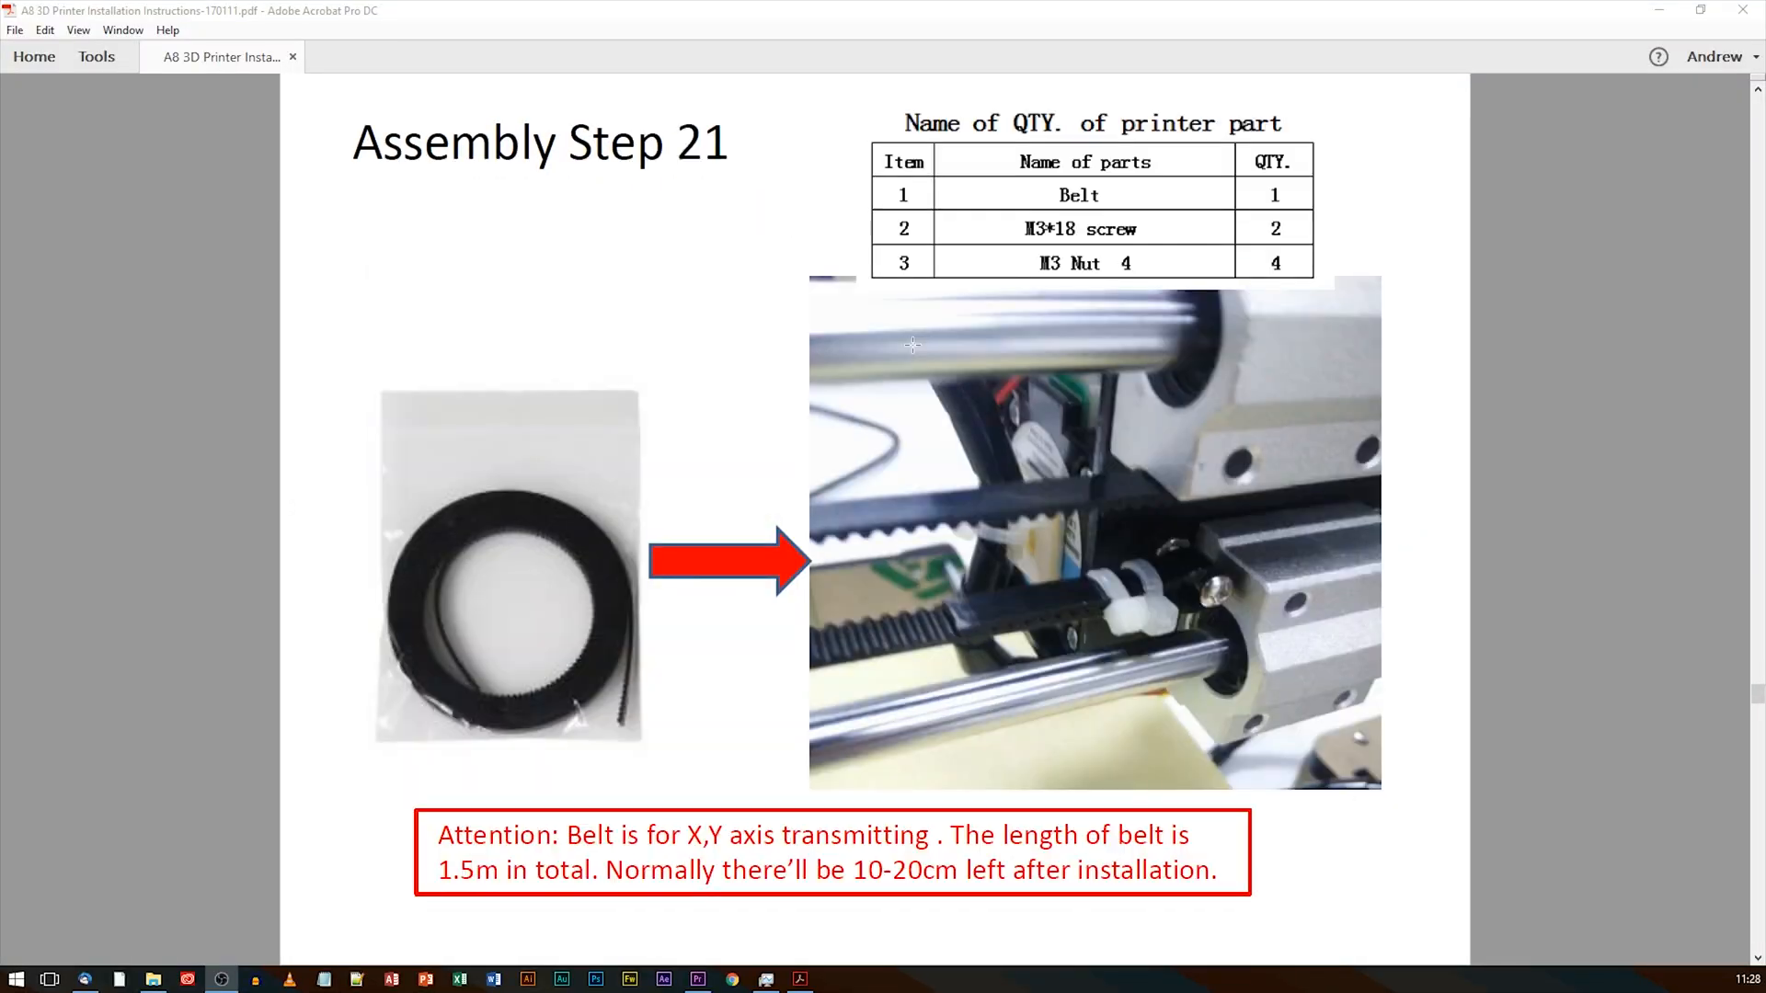
scroll(down, 3)
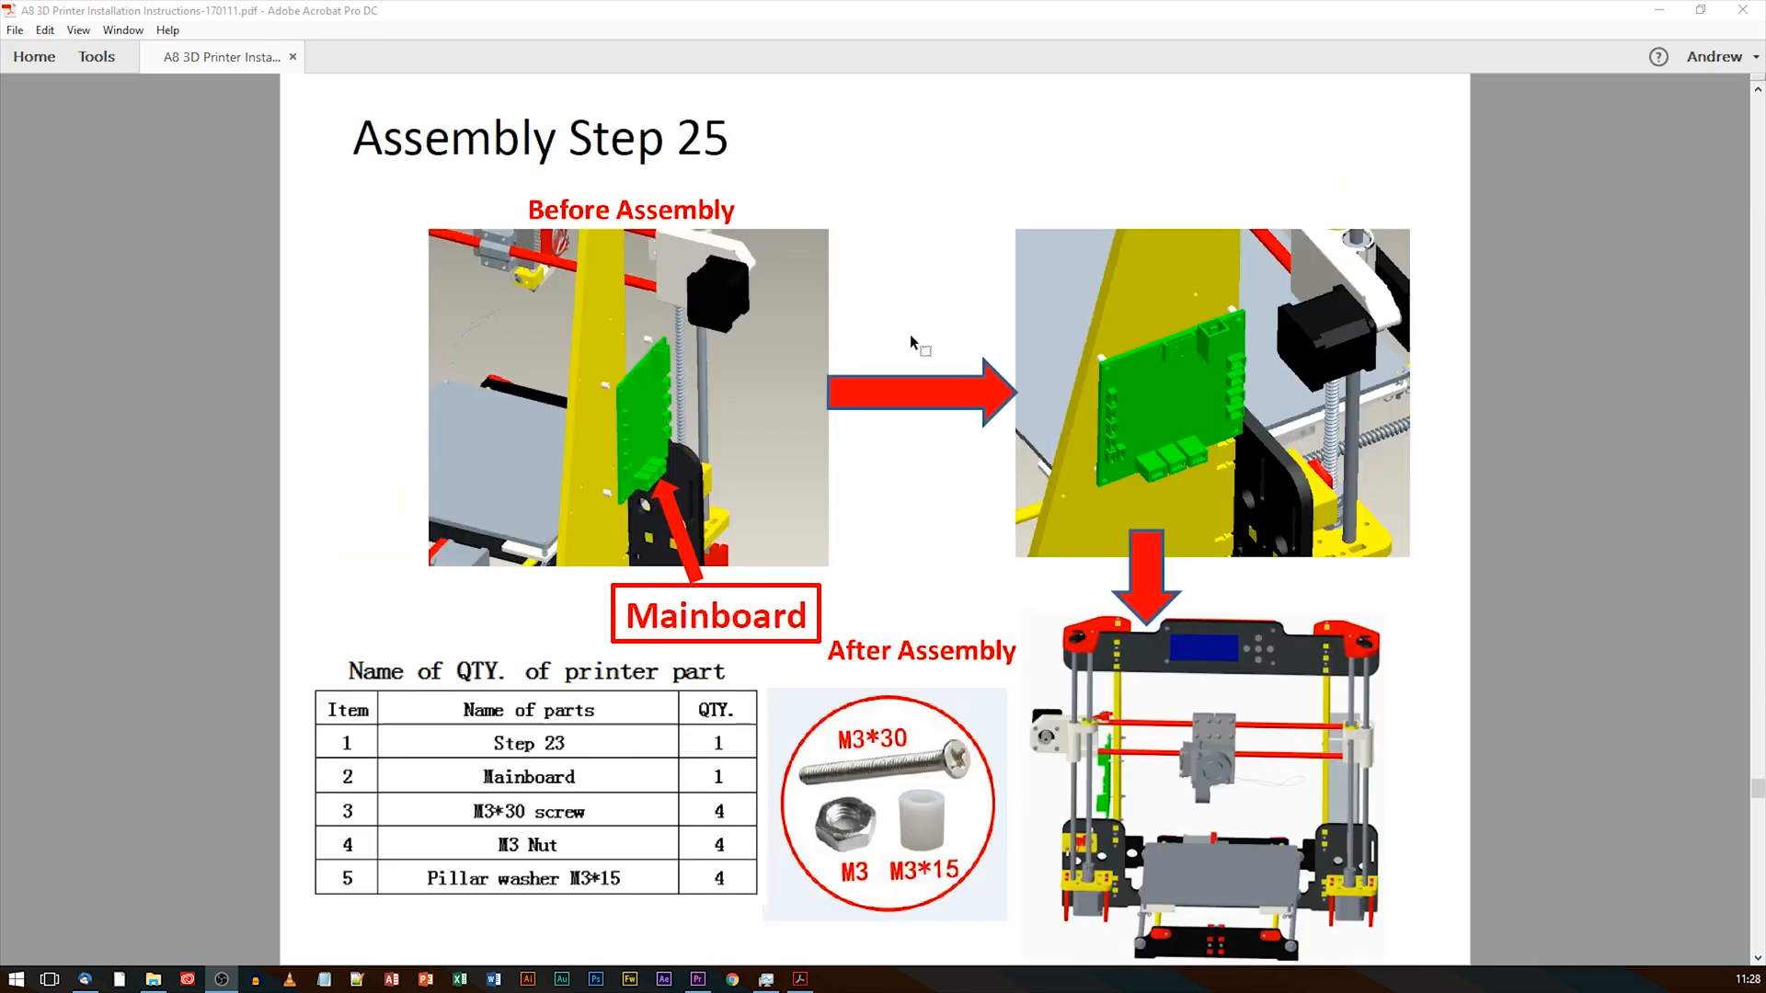
scroll(down, 3)
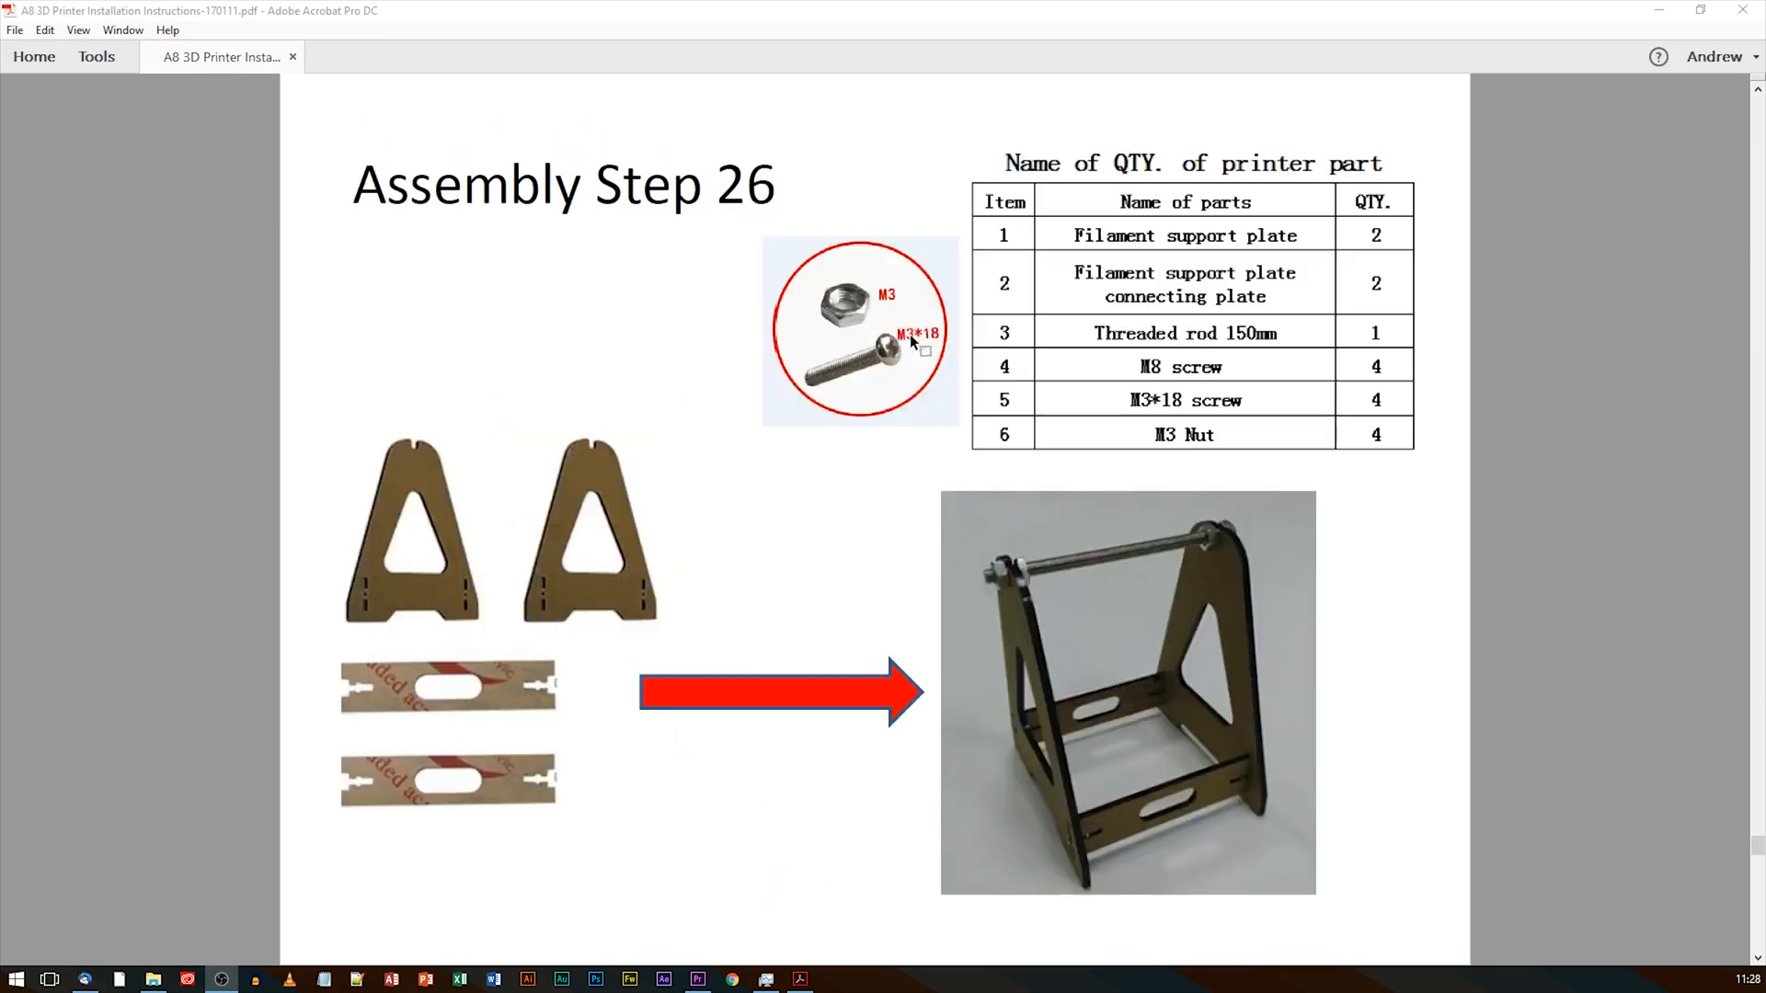